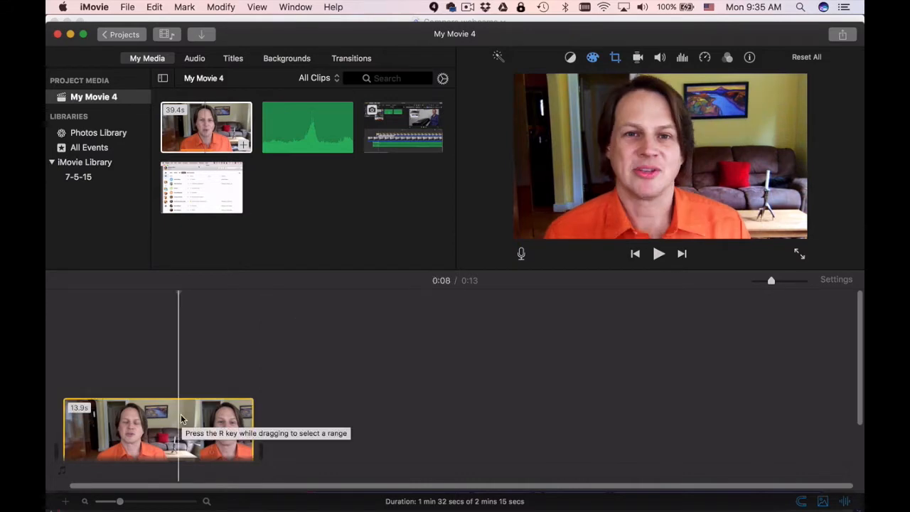
mouse_move(362, 175)
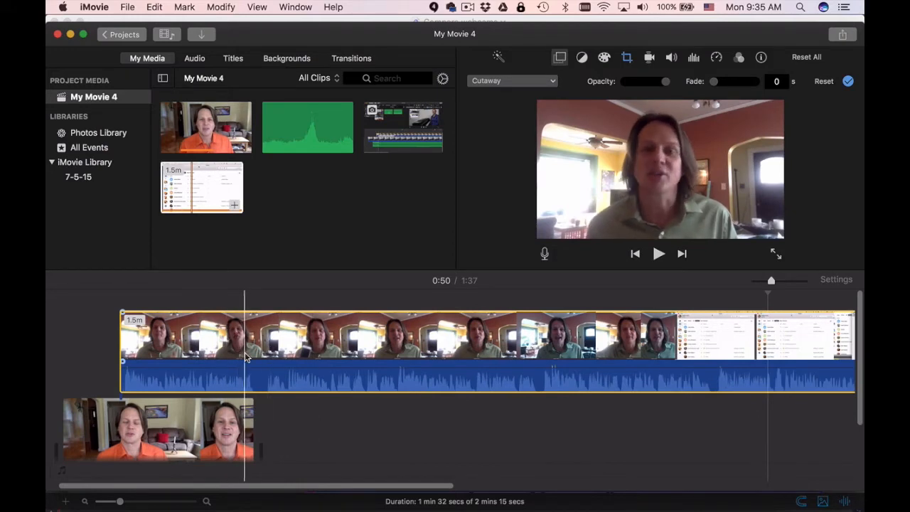
- Trim the green-shirt clip above the orange-shirt clip down to a brief section
right_click(217, 356)
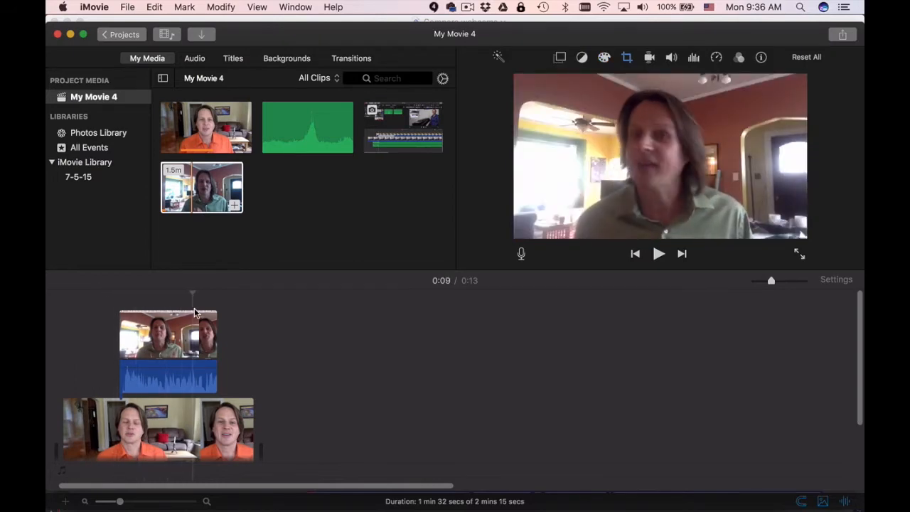
- Select the upper webcam clip and show its video overlay settings
click(245, 294)
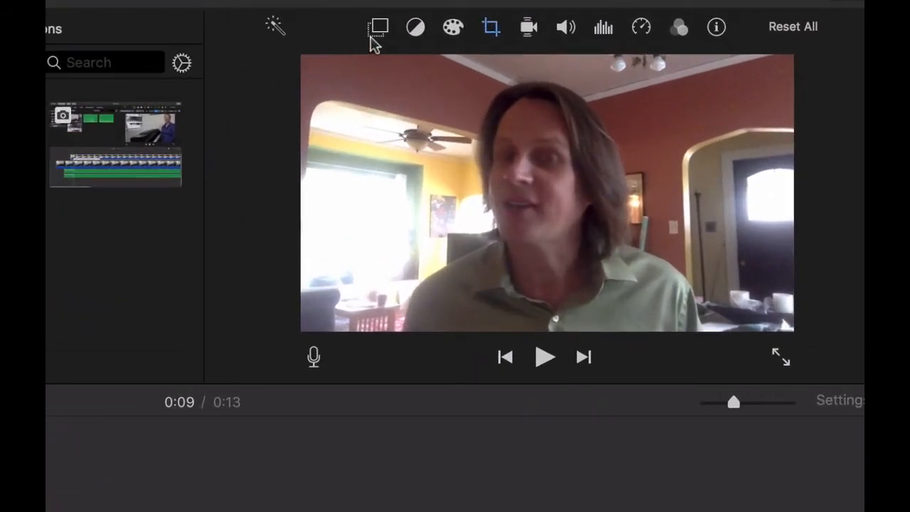
mouse_move(377, 28)
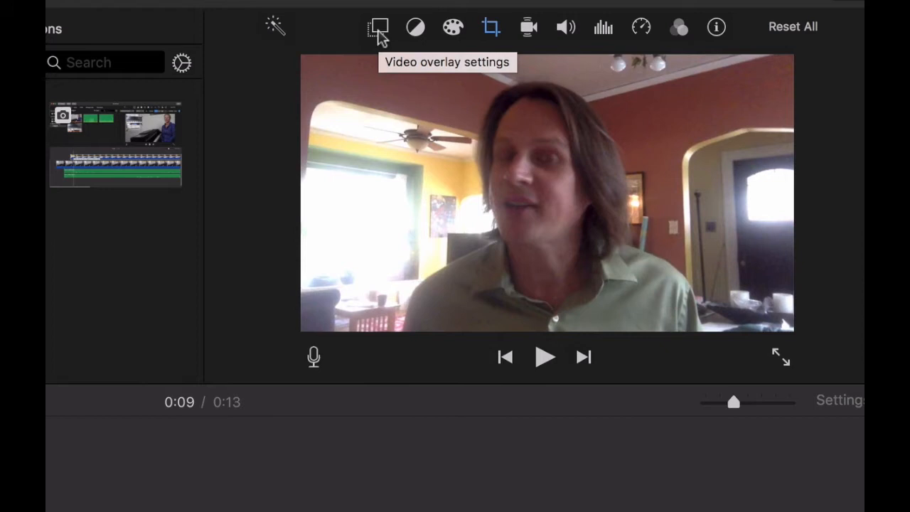
click(375, 28)
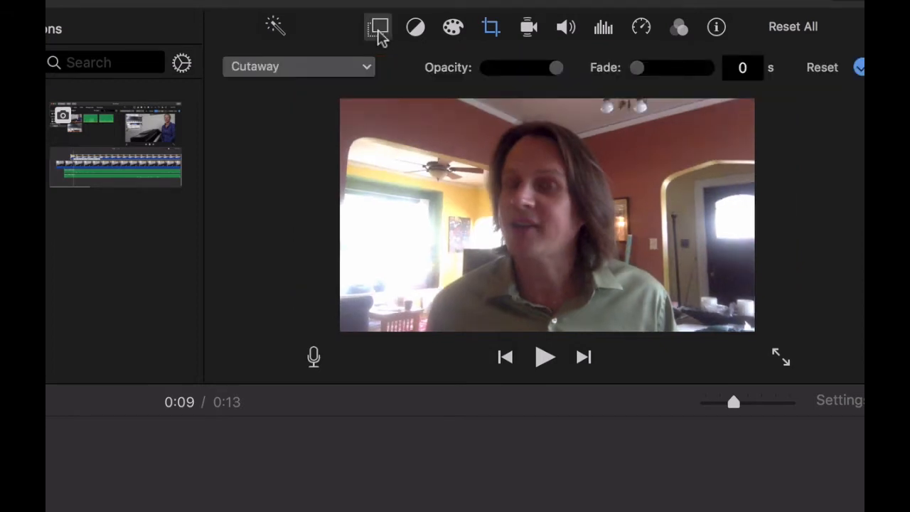
mouse_move(369, 73)
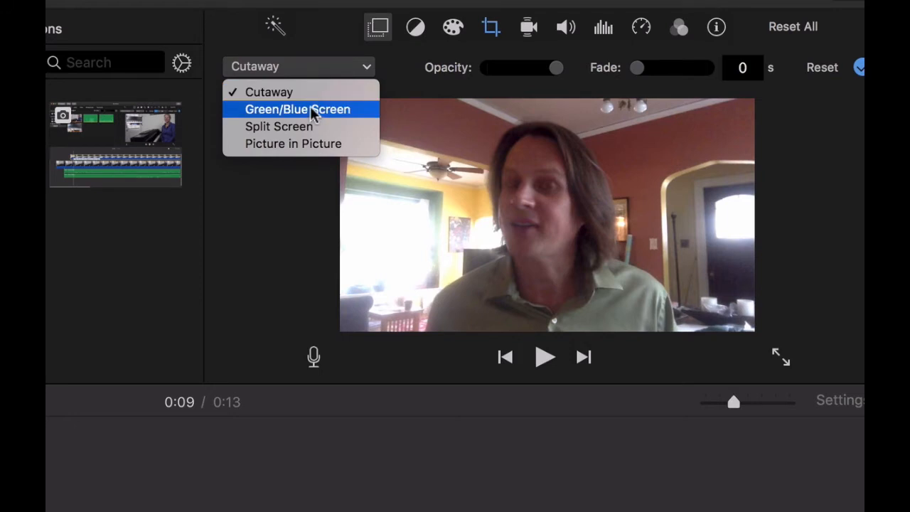
mouse_move(285, 158)
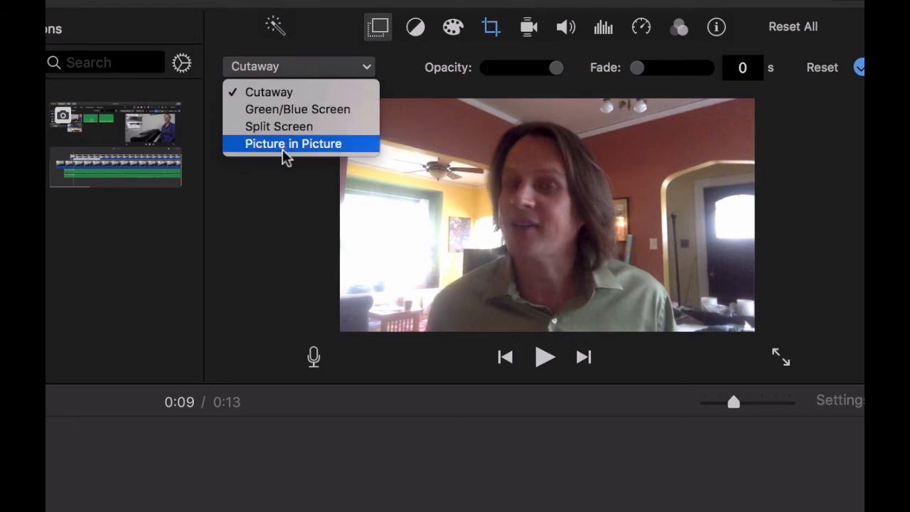
mouse_move(279, 125)
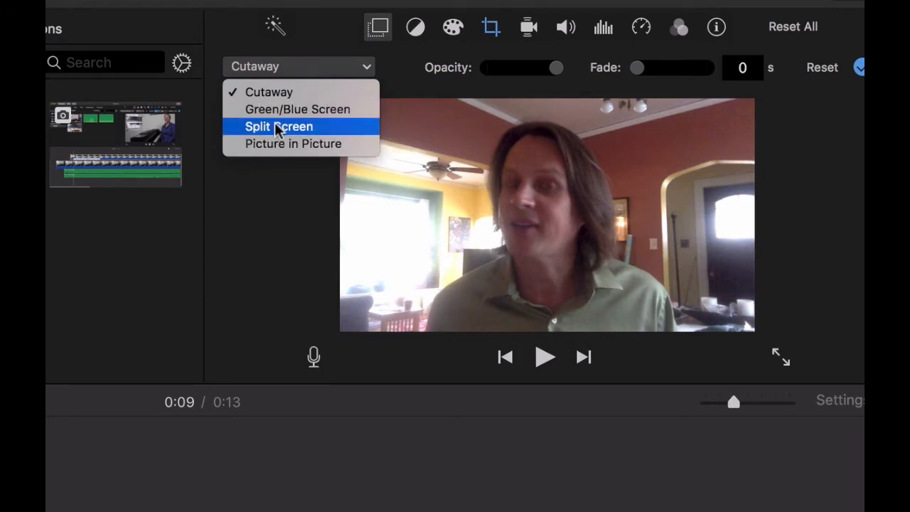
mouse_move(298, 109)
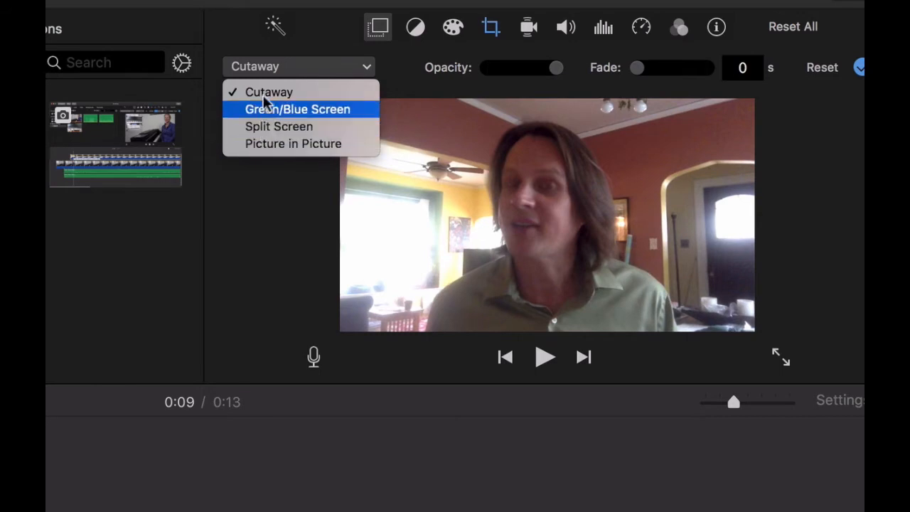
mouse_move(276, 143)
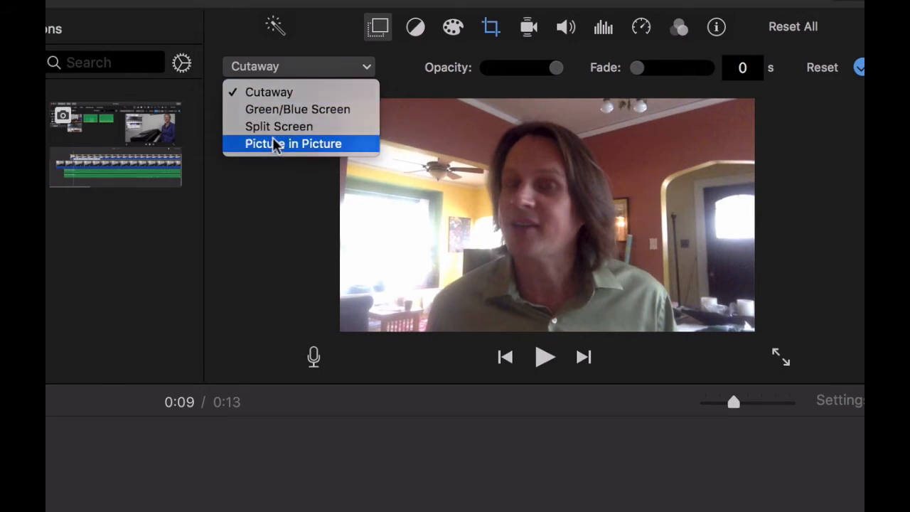
- Make the upper clip picture in picture and drag the inset toward the frame centre
click(301, 144)
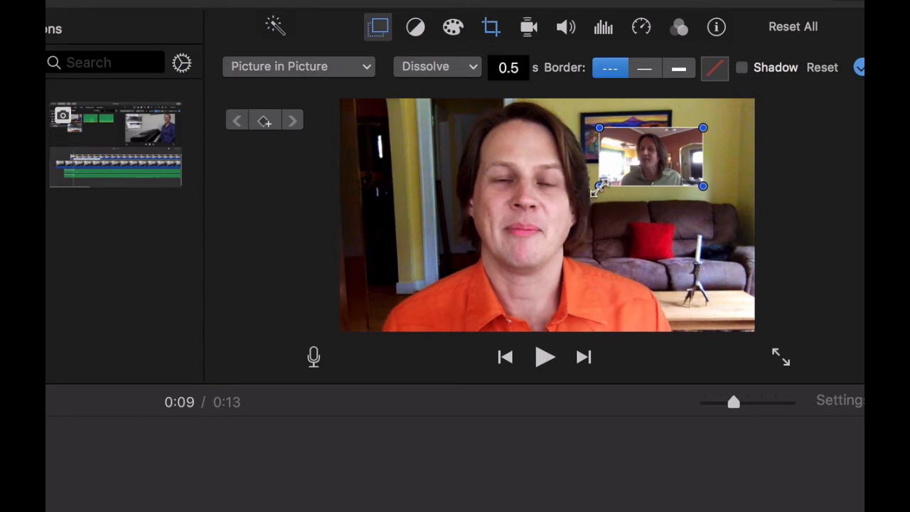
drag(600, 186, 535, 222)
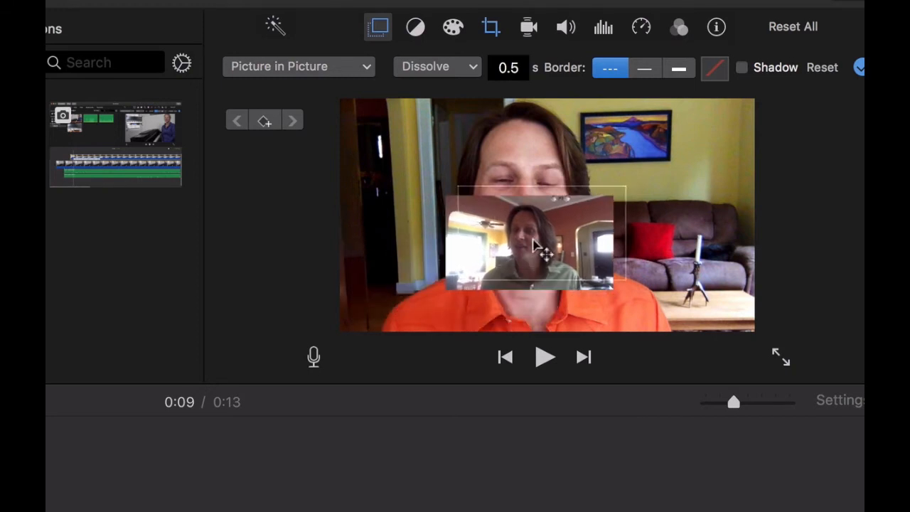
- Set the overlay to Split Screen, position Right, with a 1.093 s slide-in
click(298, 66)
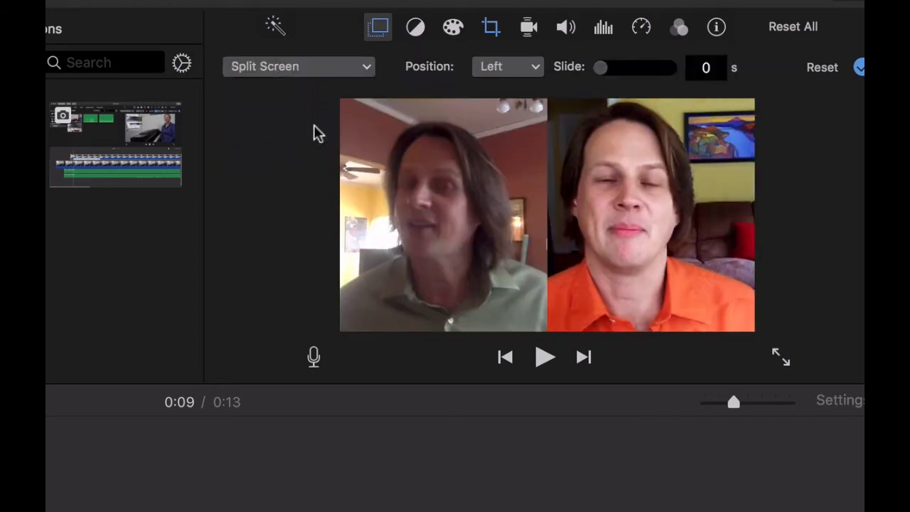
mouse_move(393, 249)
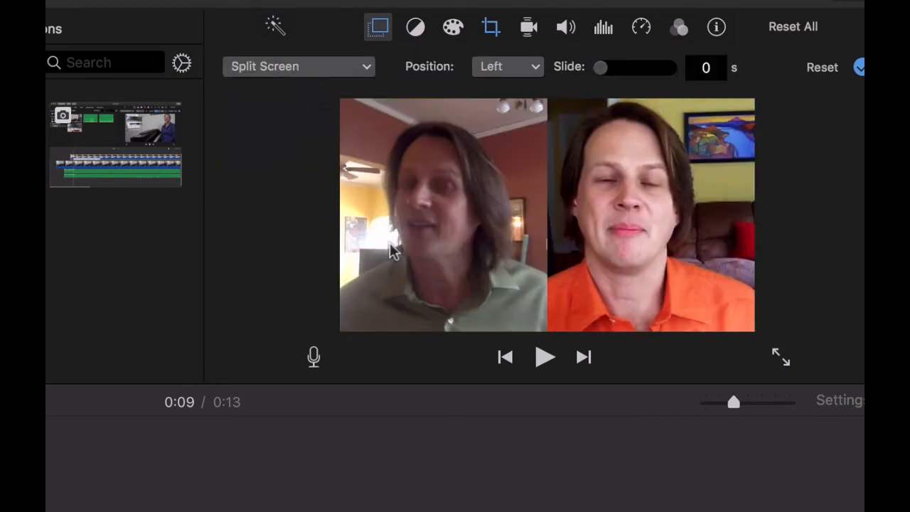
click(508, 66)
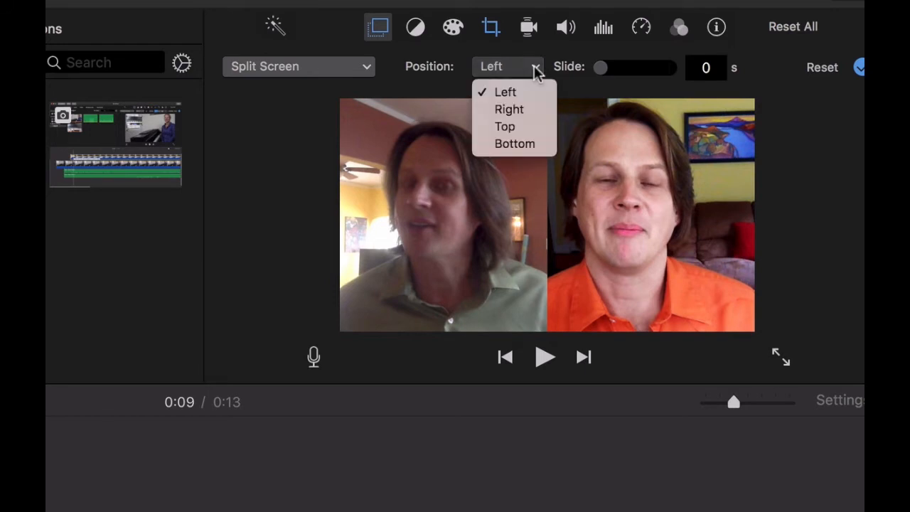
click(509, 109)
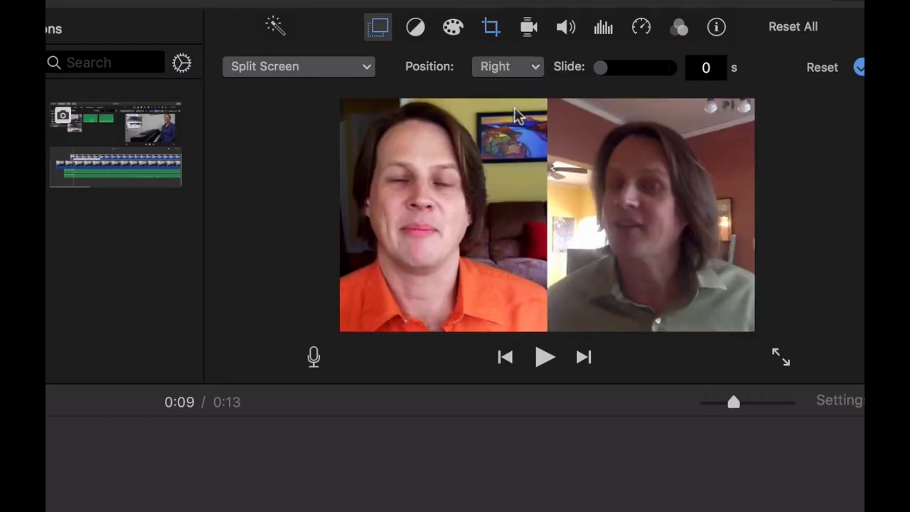
drag(601, 67, 636, 67)
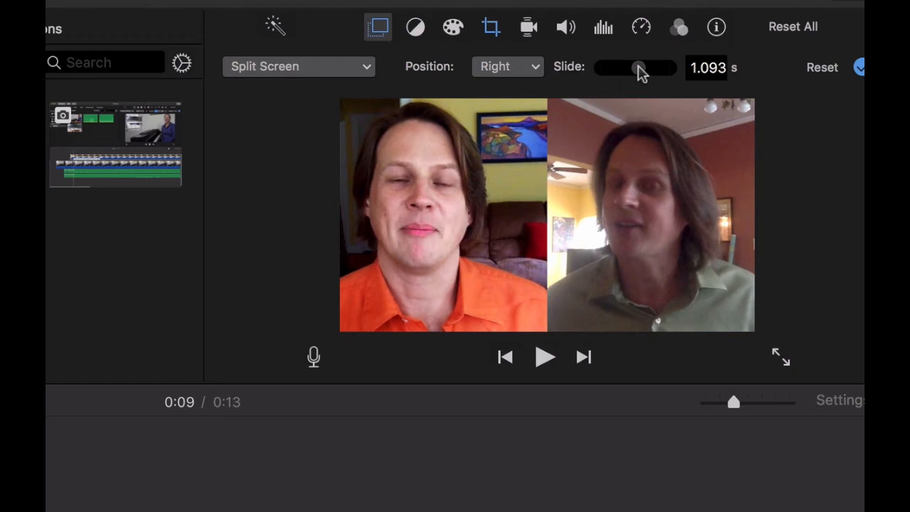
mouse_move(650, 91)
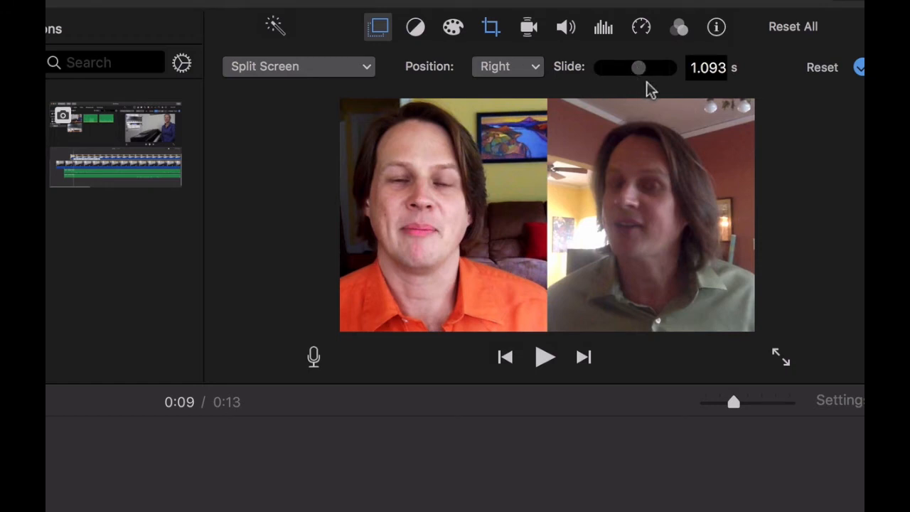
mouse_move(316, 110)
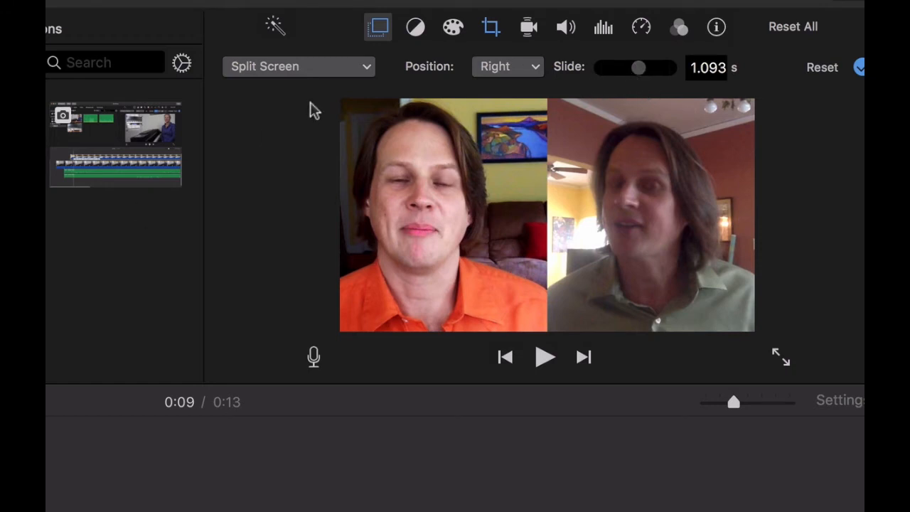
mouse_move(368, 71)
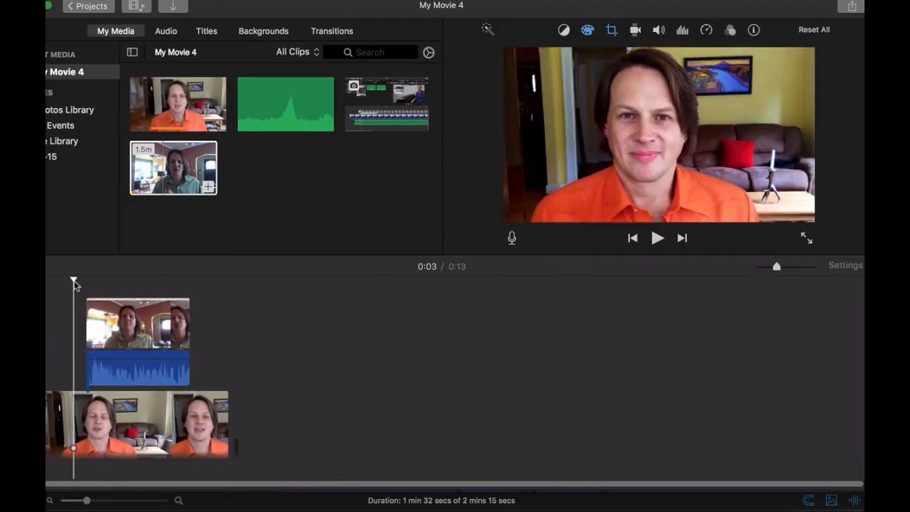
click(657, 238)
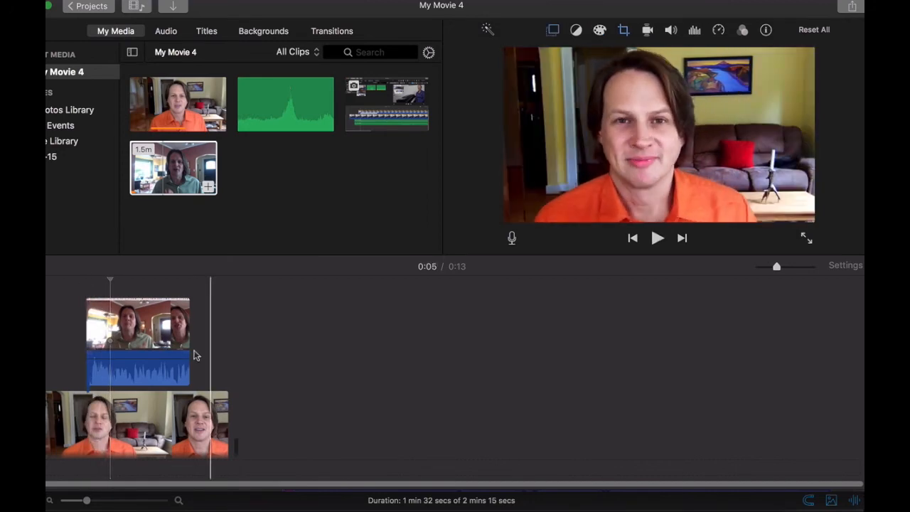
click(139, 338)
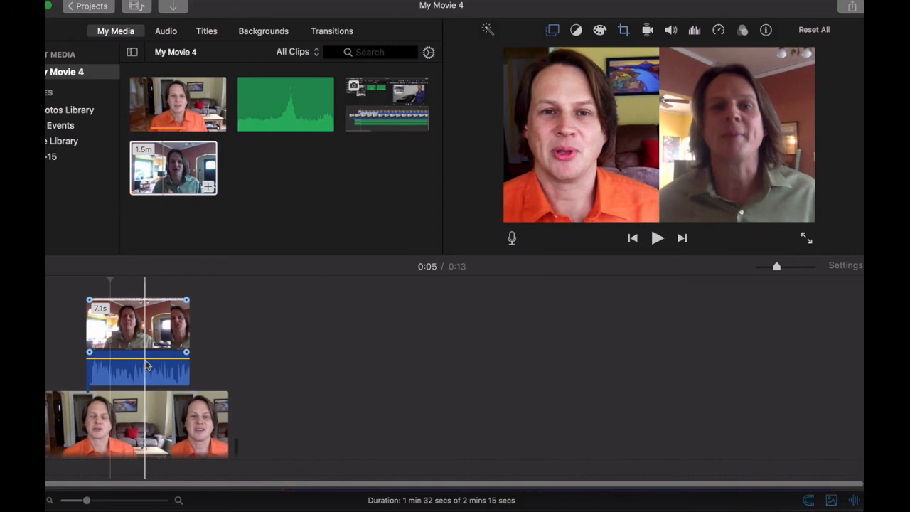